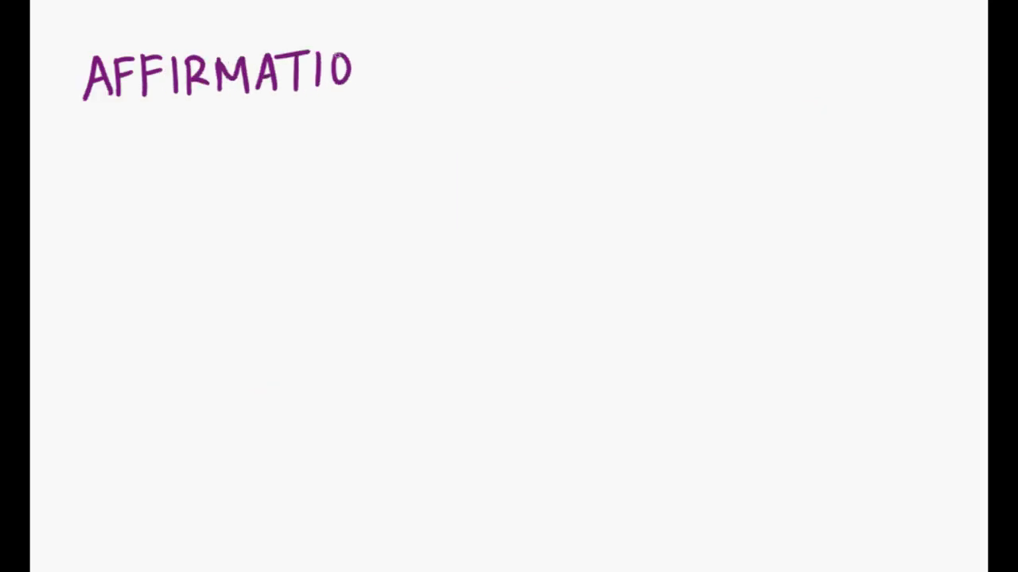
pyautogui.write('NS:')
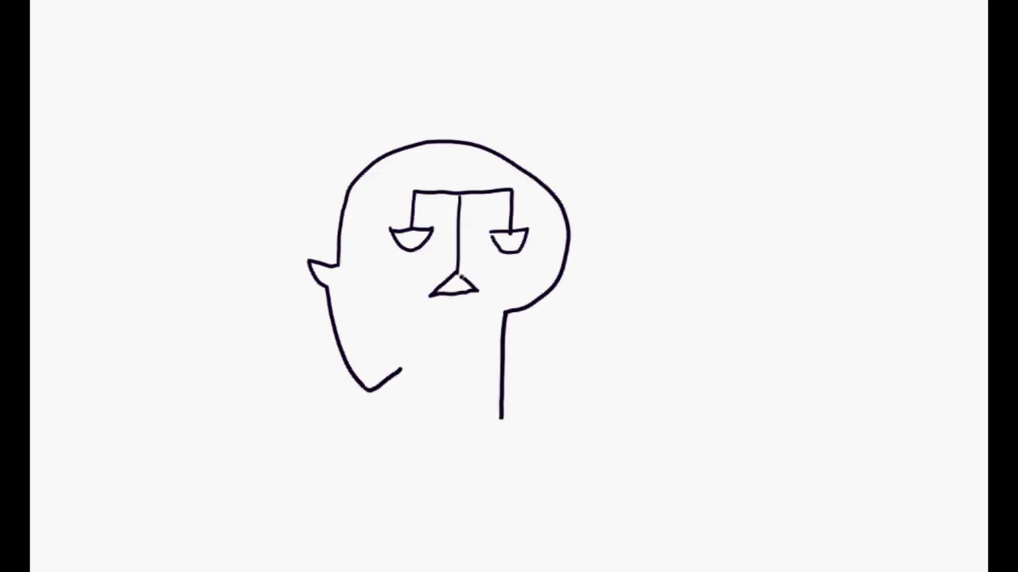
pyautogui.moveTo(401, 369); pyautogui.dragTo(401, 413)
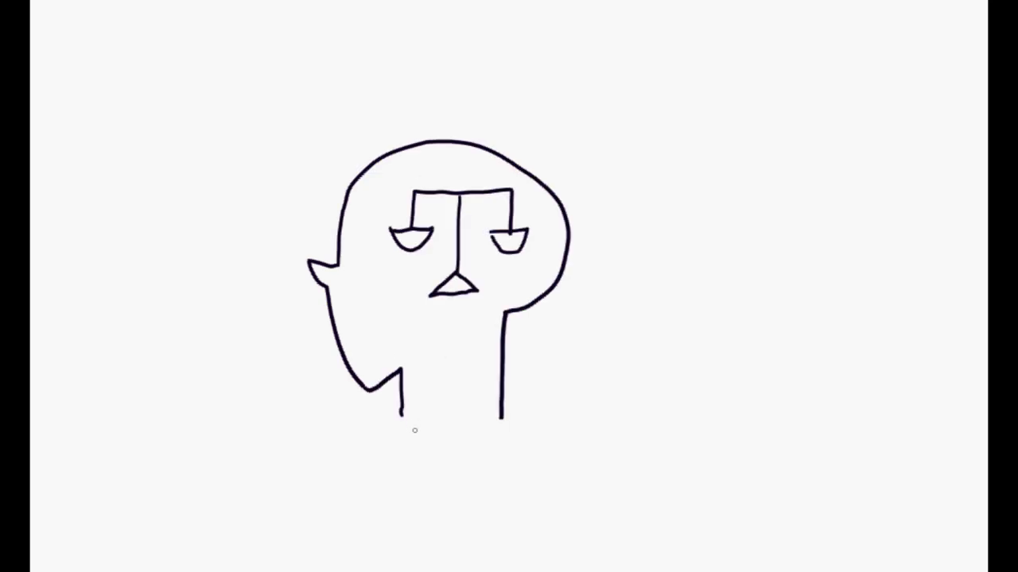
pyautogui.write('INTERNAL BAL.')
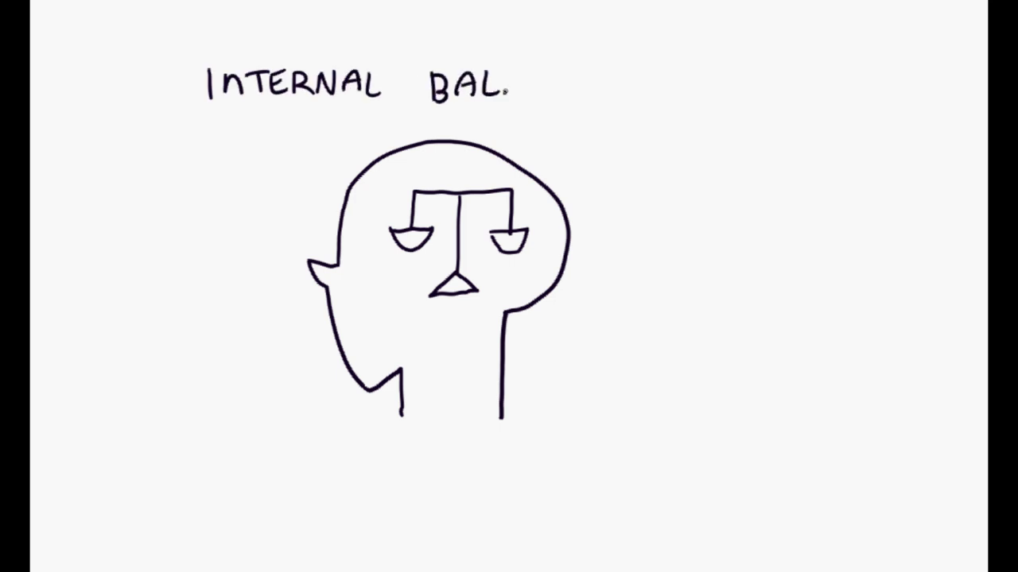